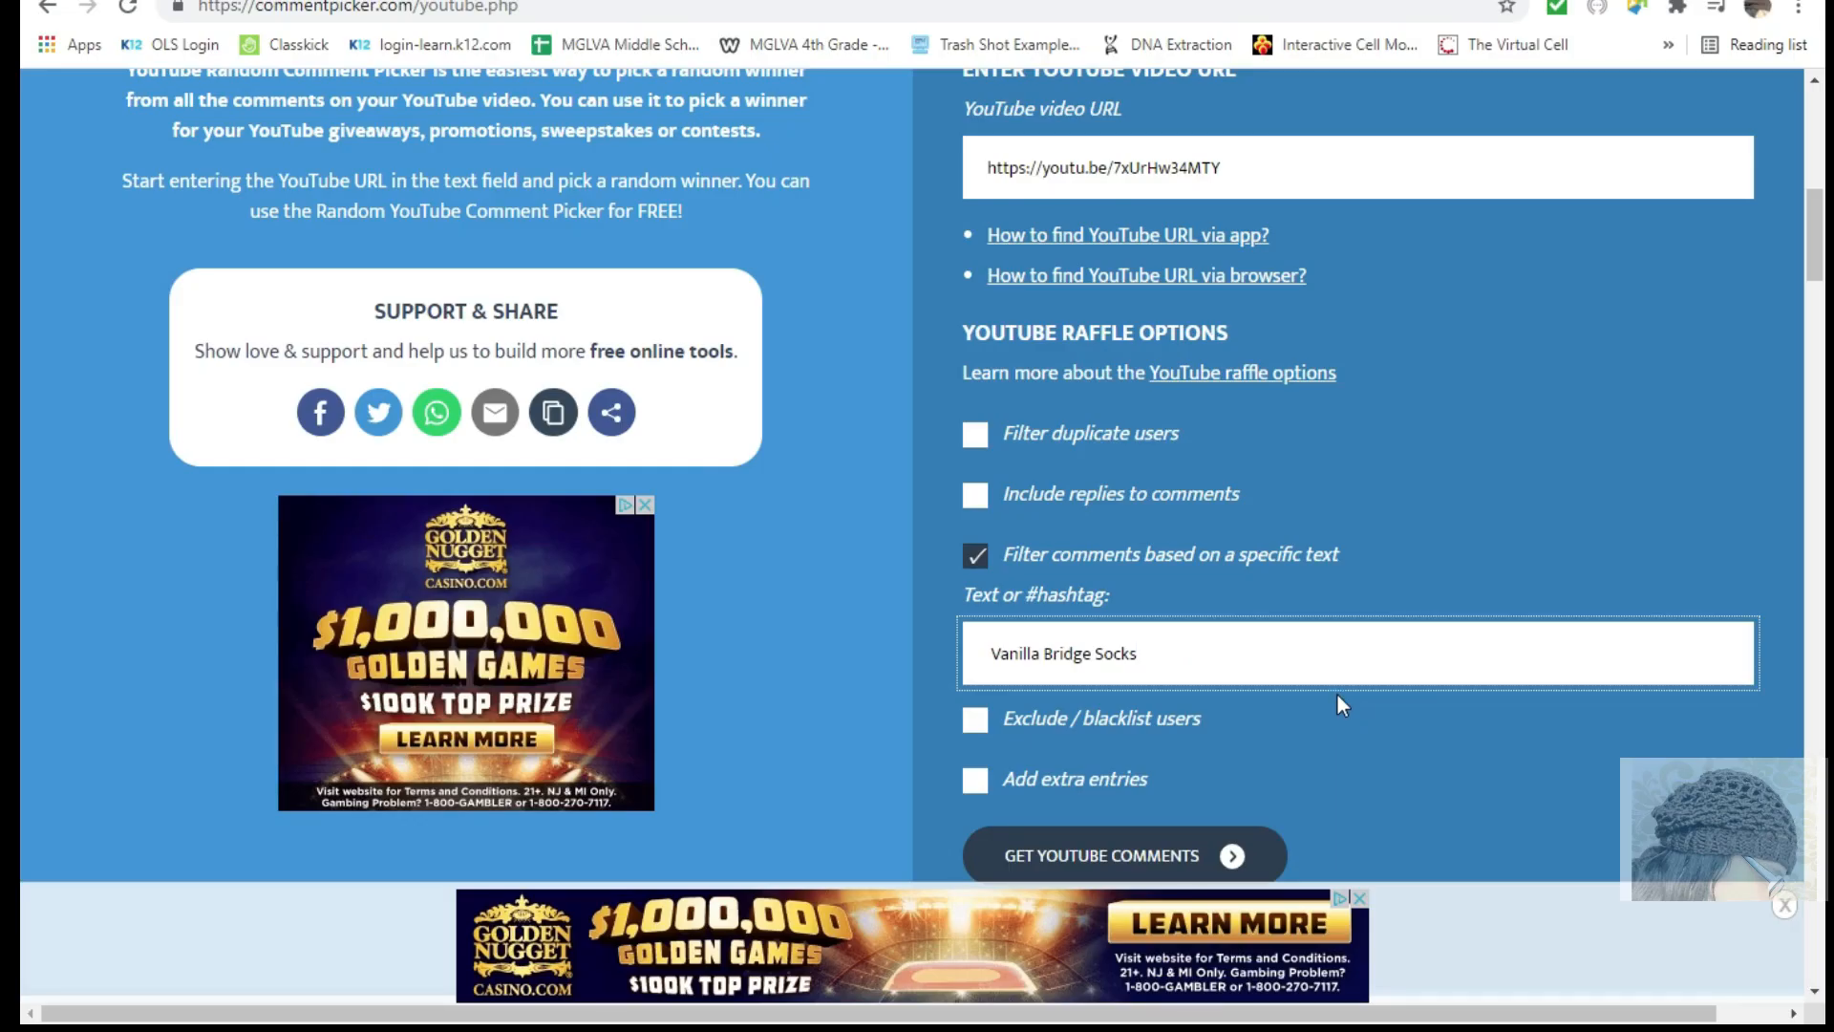
{"action": "mouse_move", "coordinate": [1345, 709]}
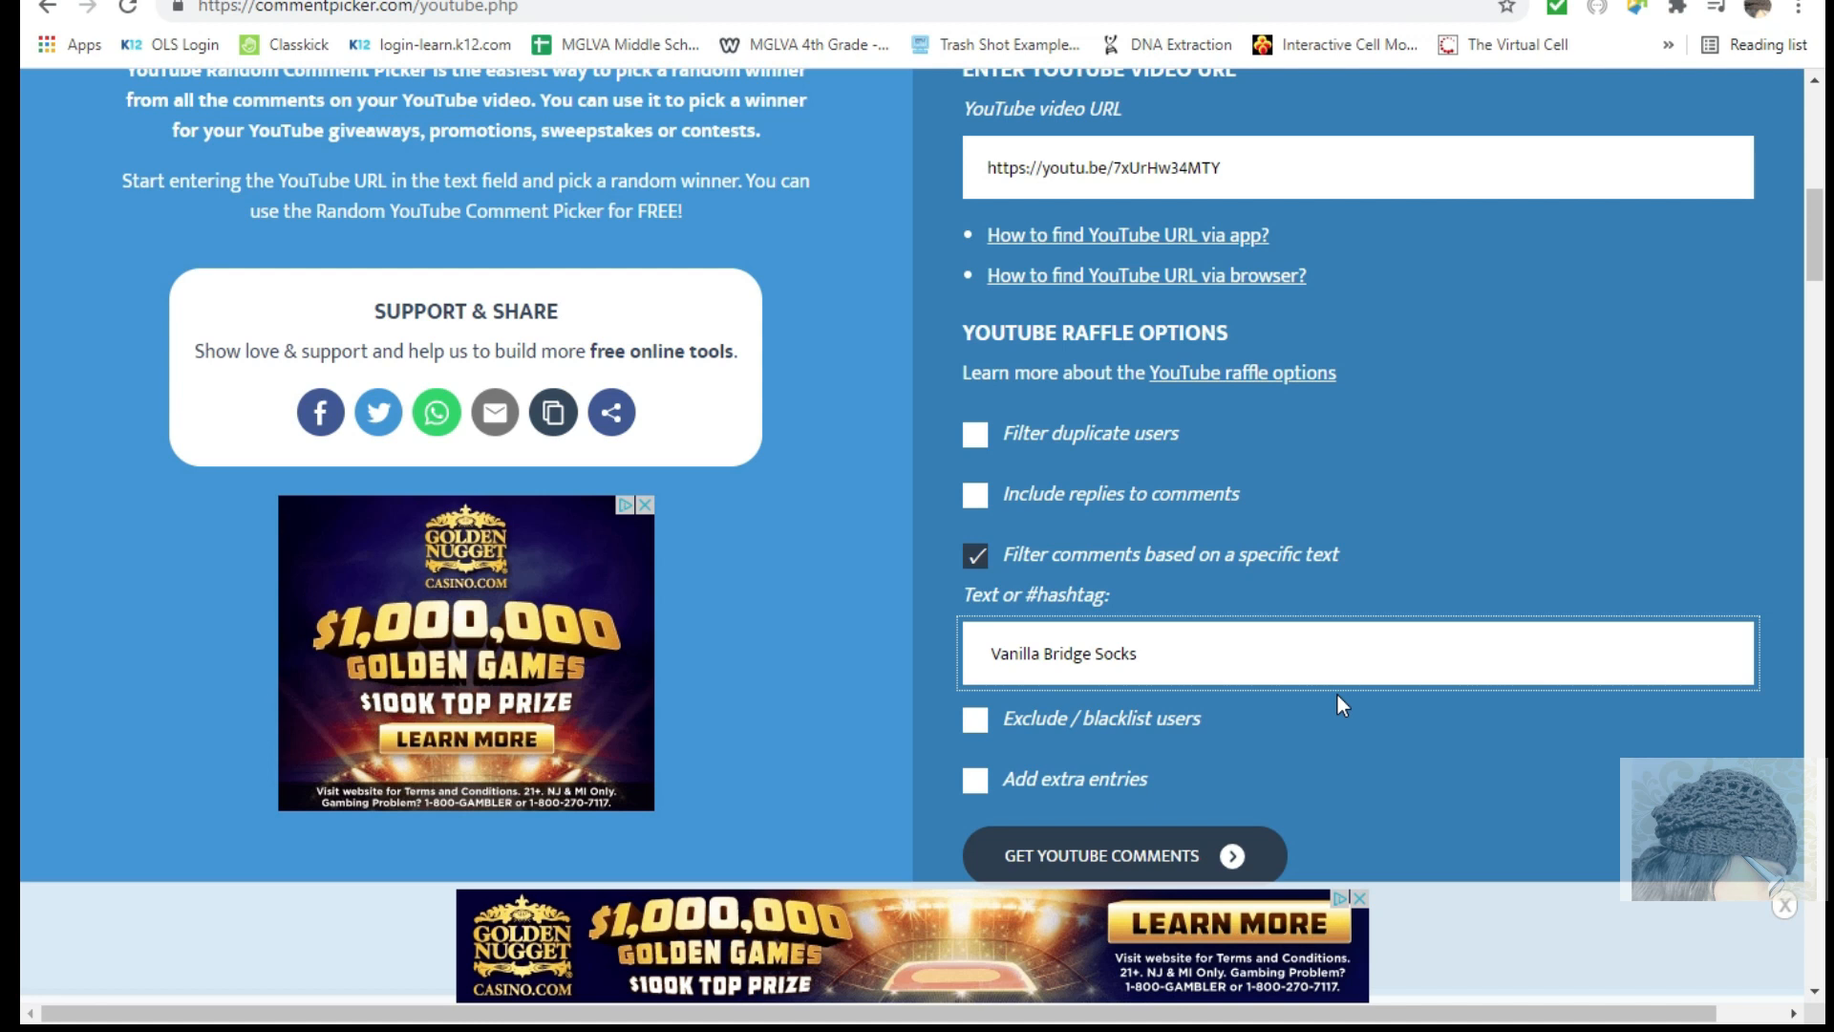
Fetch the 30 YouTube comments matching 'Vanilla Bridge Socks' and reach the raffle section.
{"action": "left_click", "coordinate": [1137, 653]}
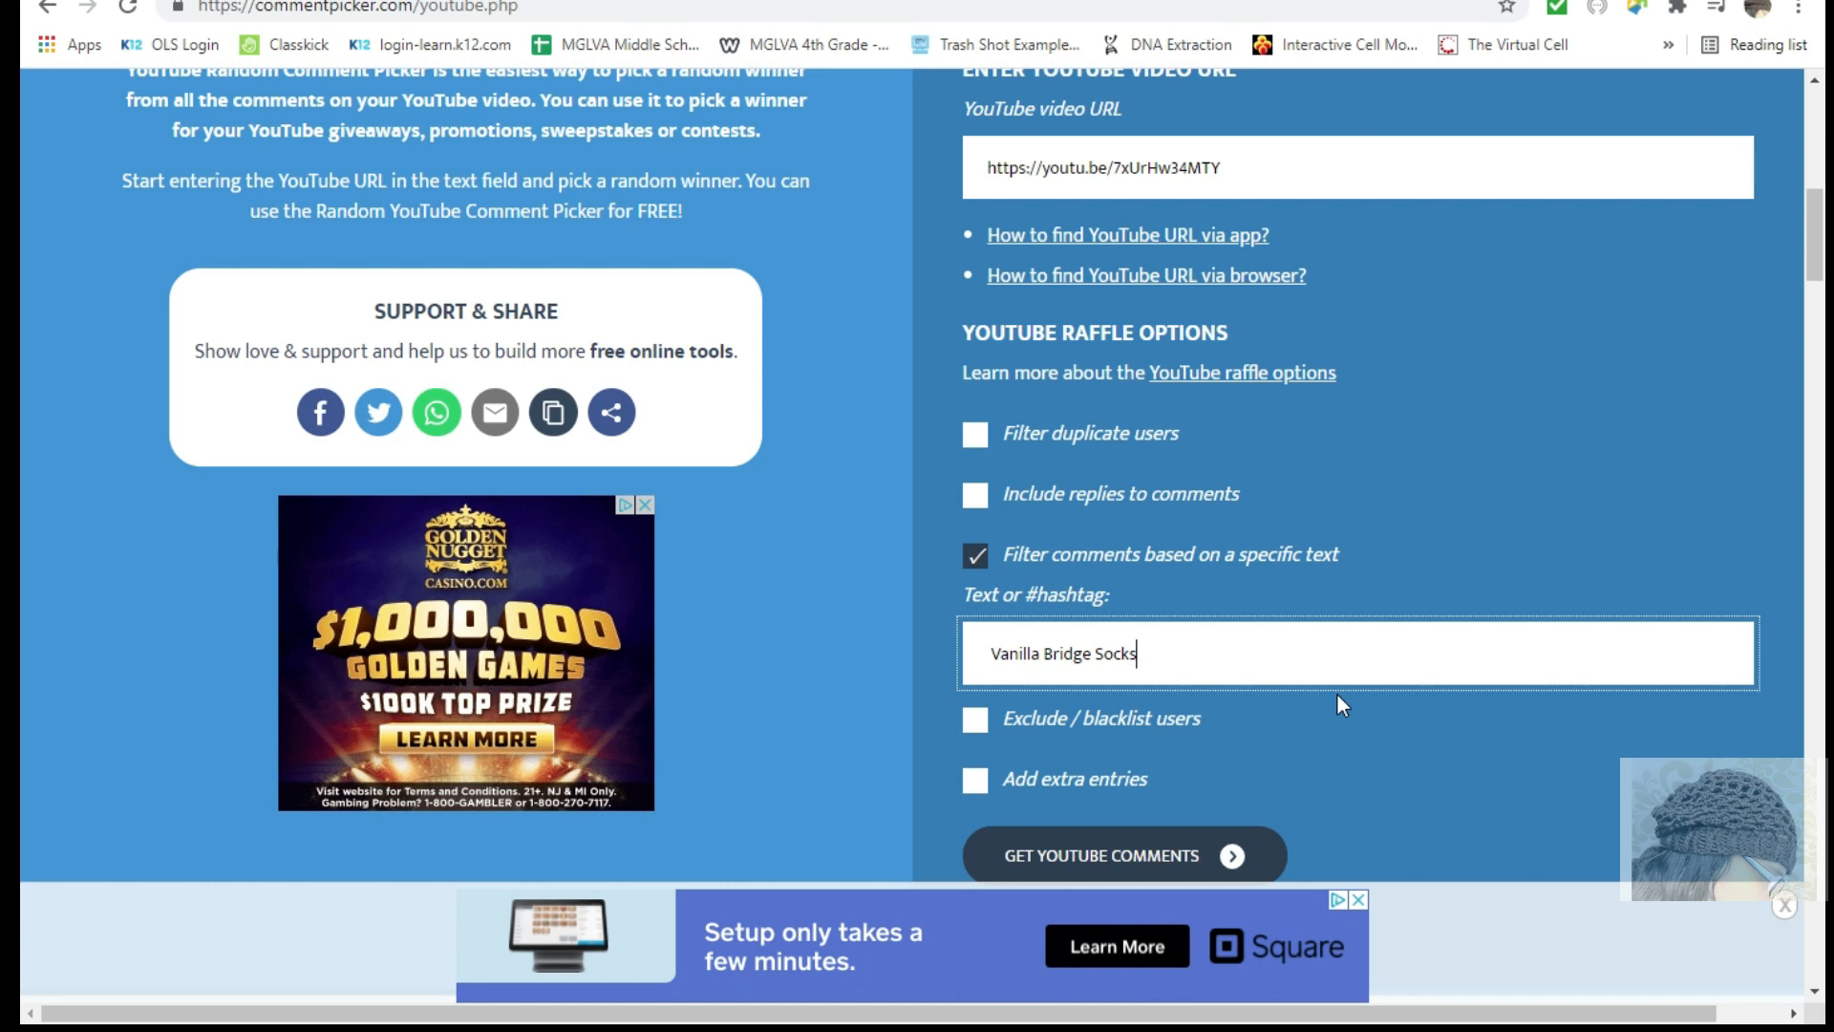
{"action": "mouse_move", "coordinate": [1379, 771]}
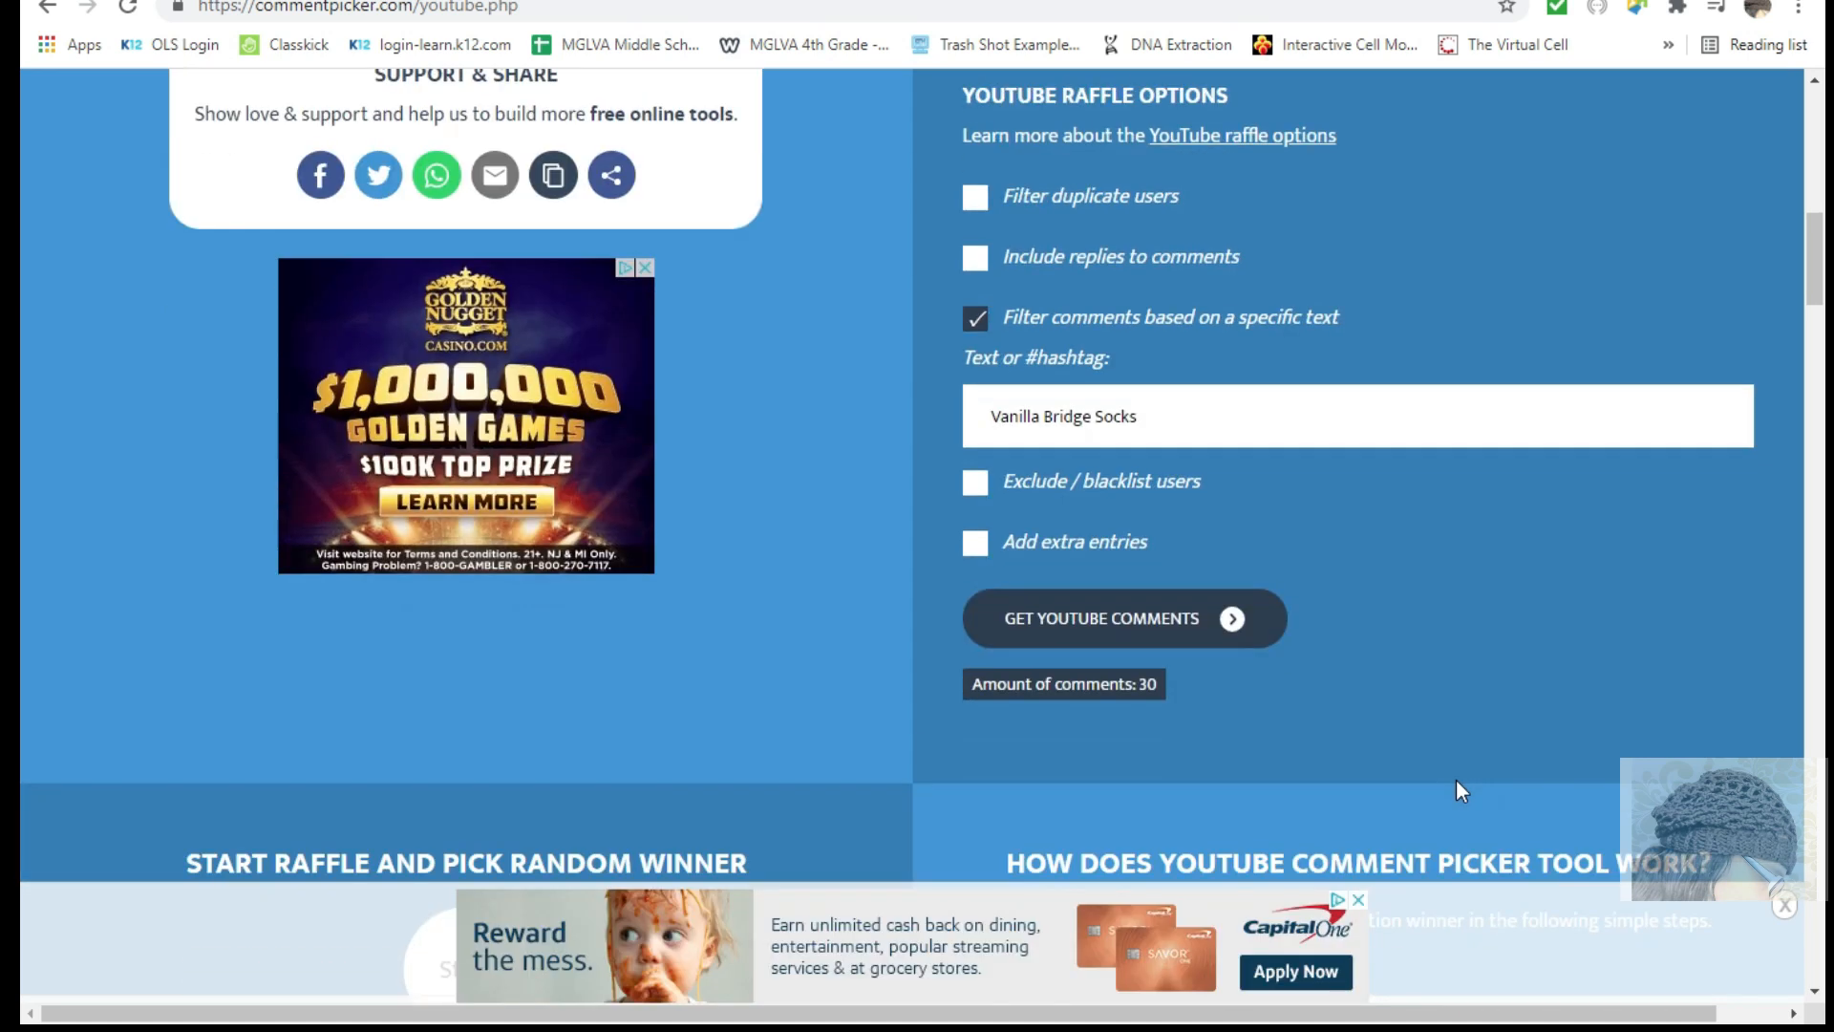
{"action": "scroll", "scroll_direction": "down", "scroll_amount": 3}
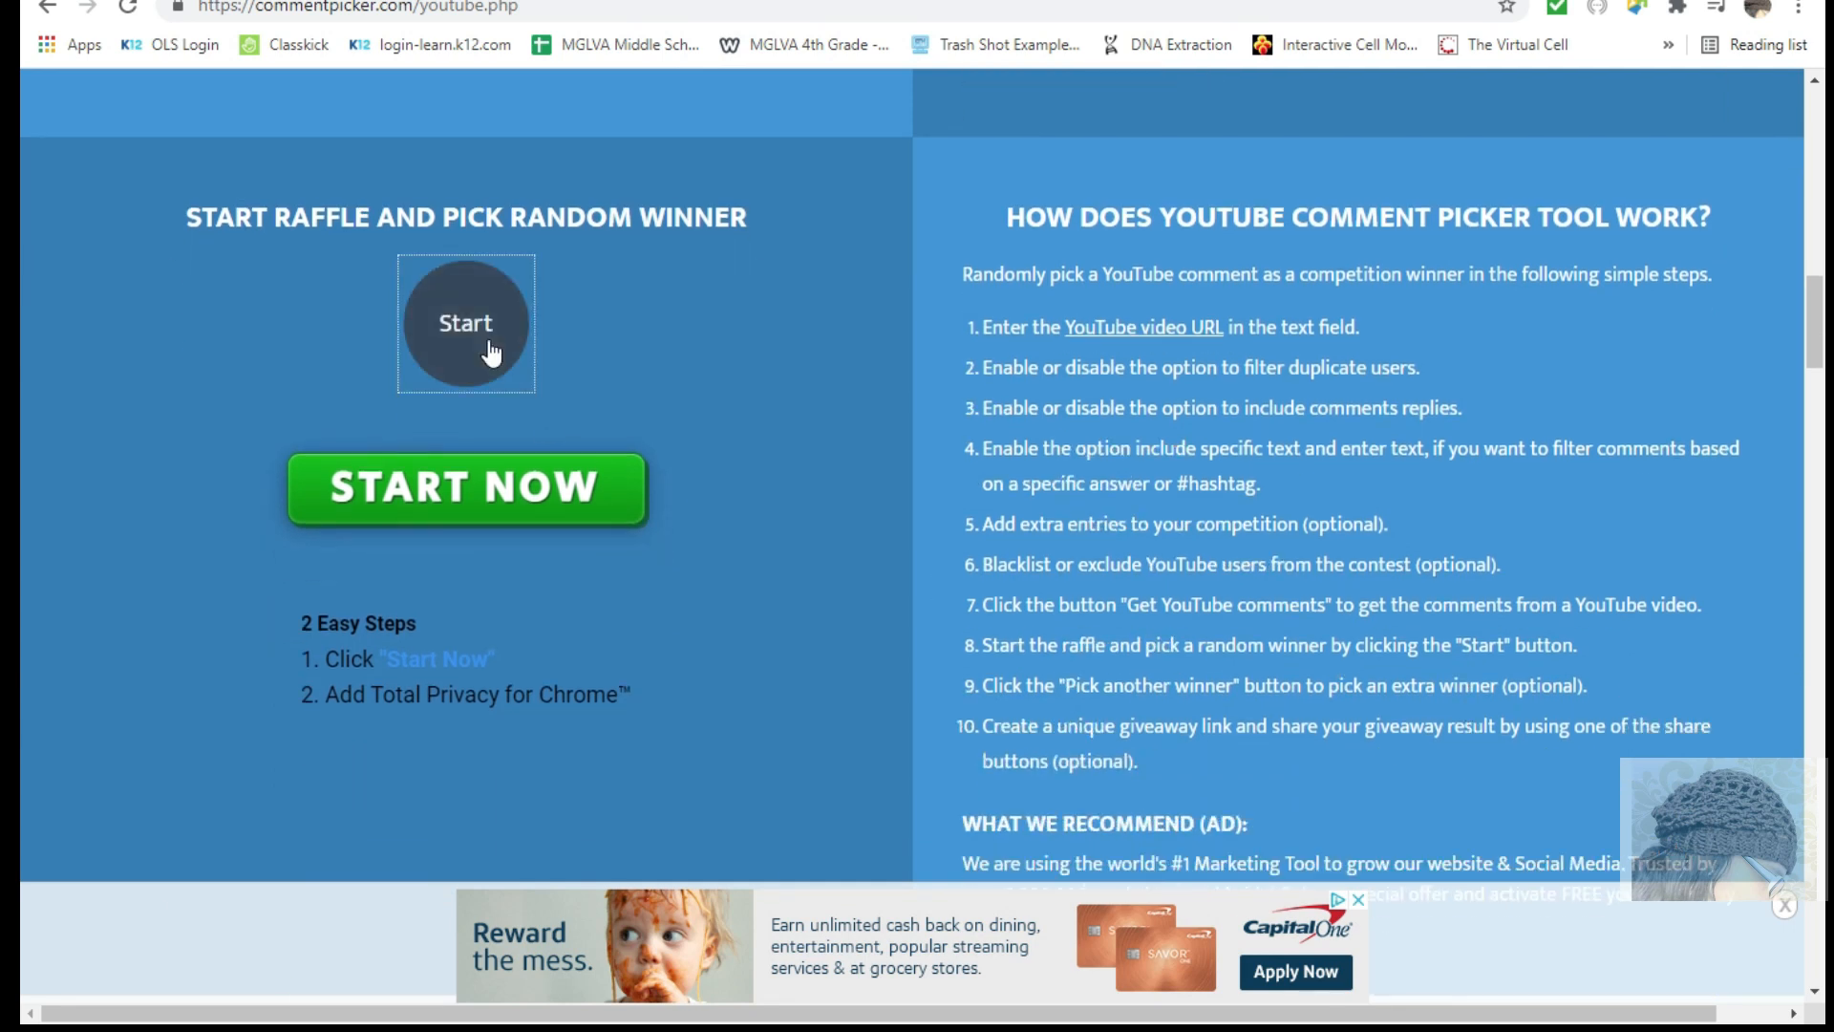
{"action": "left_click", "coordinate": [466, 321]}
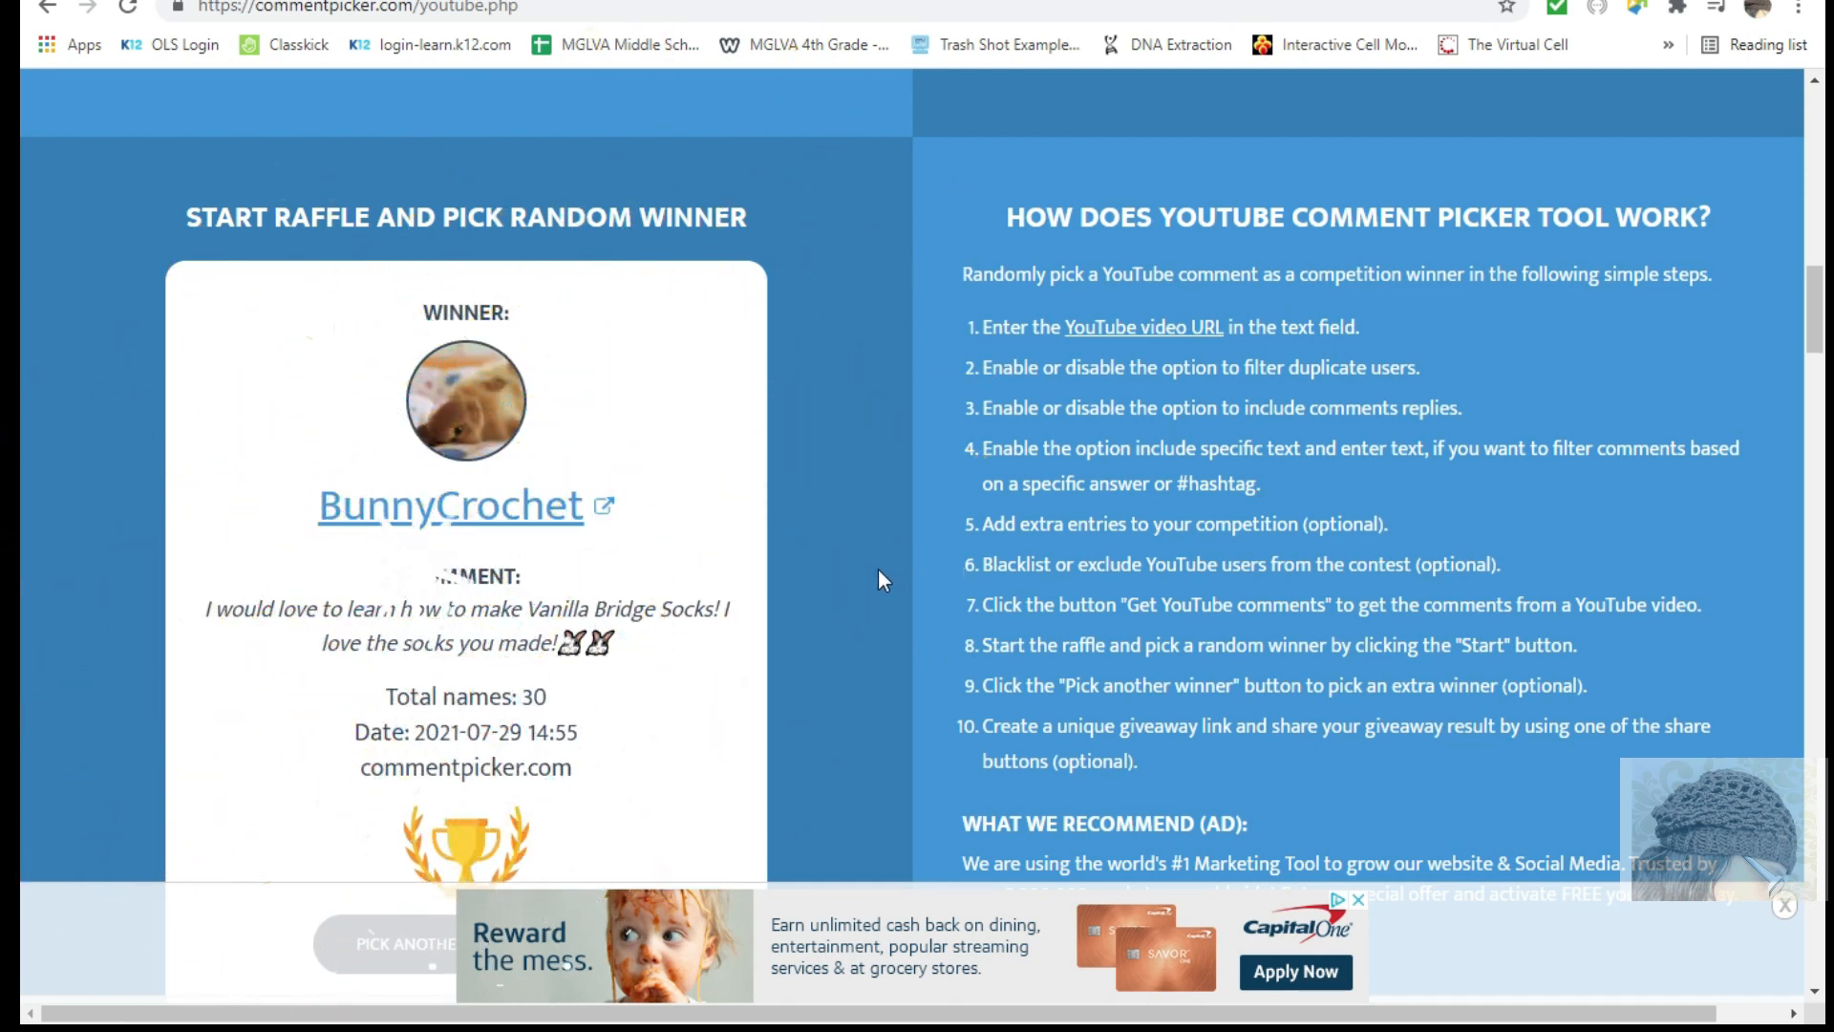
{"action": "scroll", "scroll_direction": "down", "scroll_amount": 3}
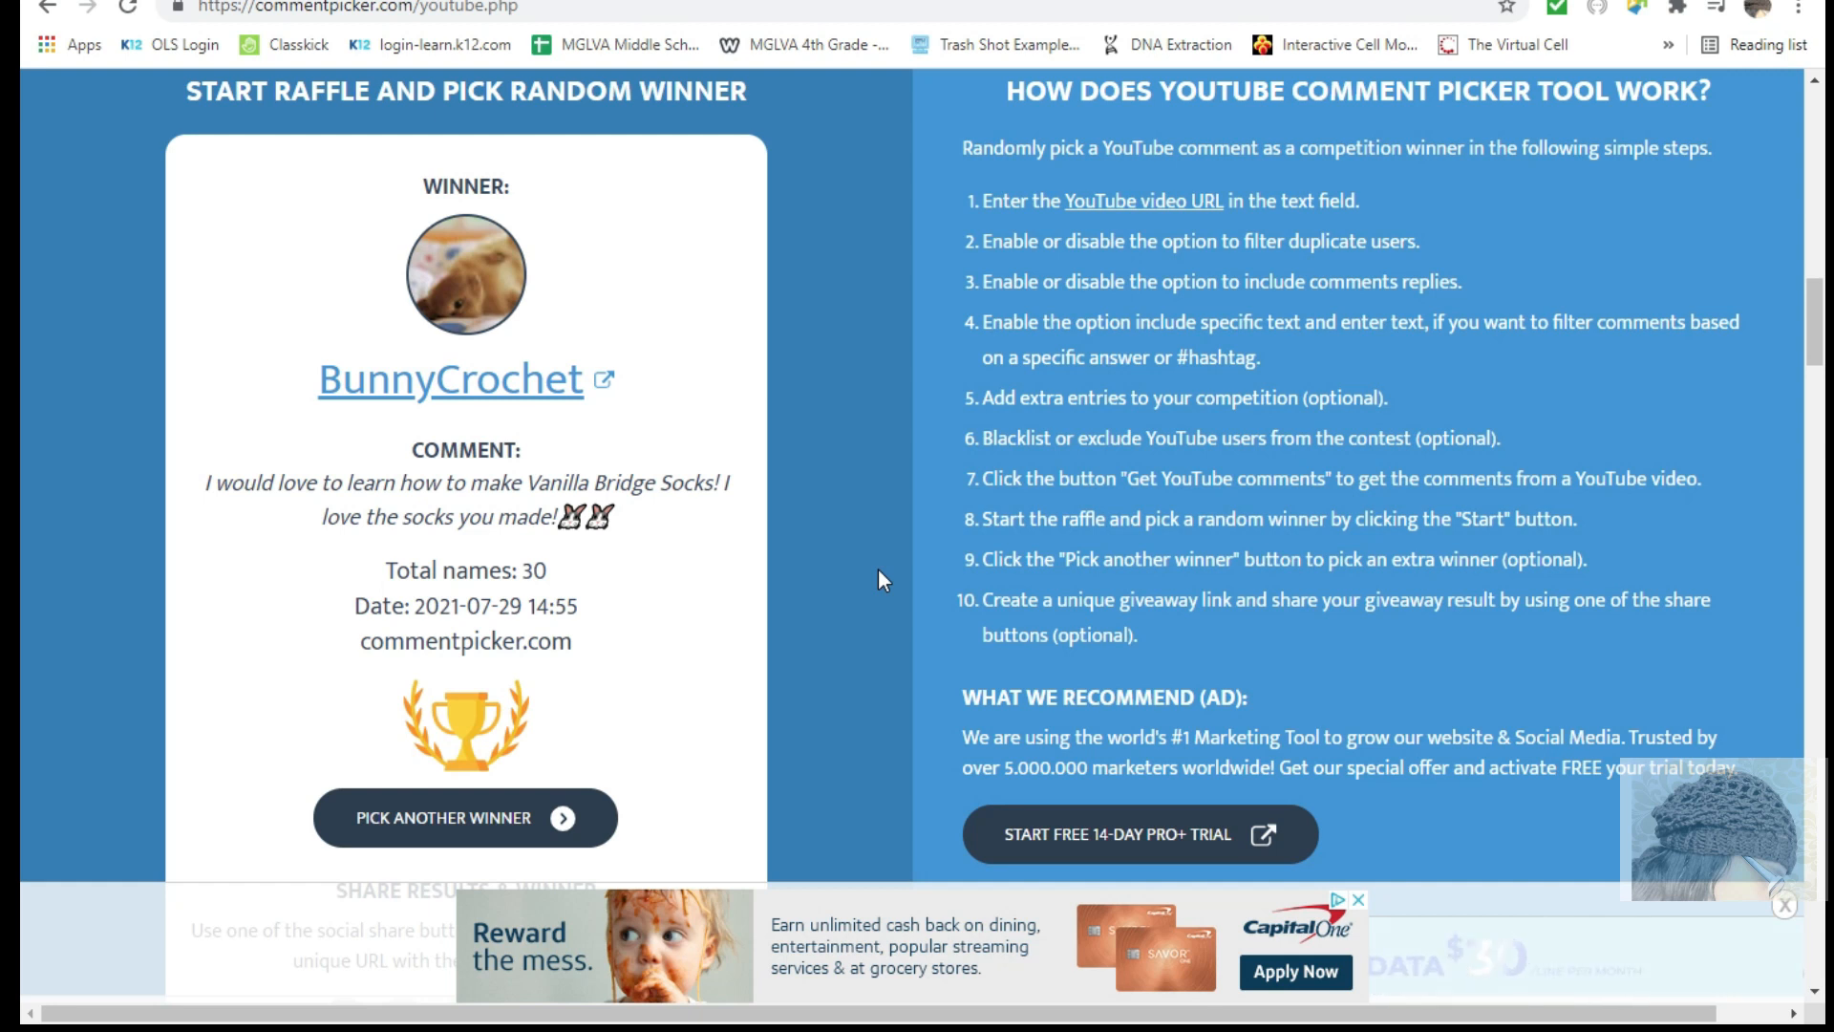
{"action": "mouse_move", "coordinate": [852, 732]}
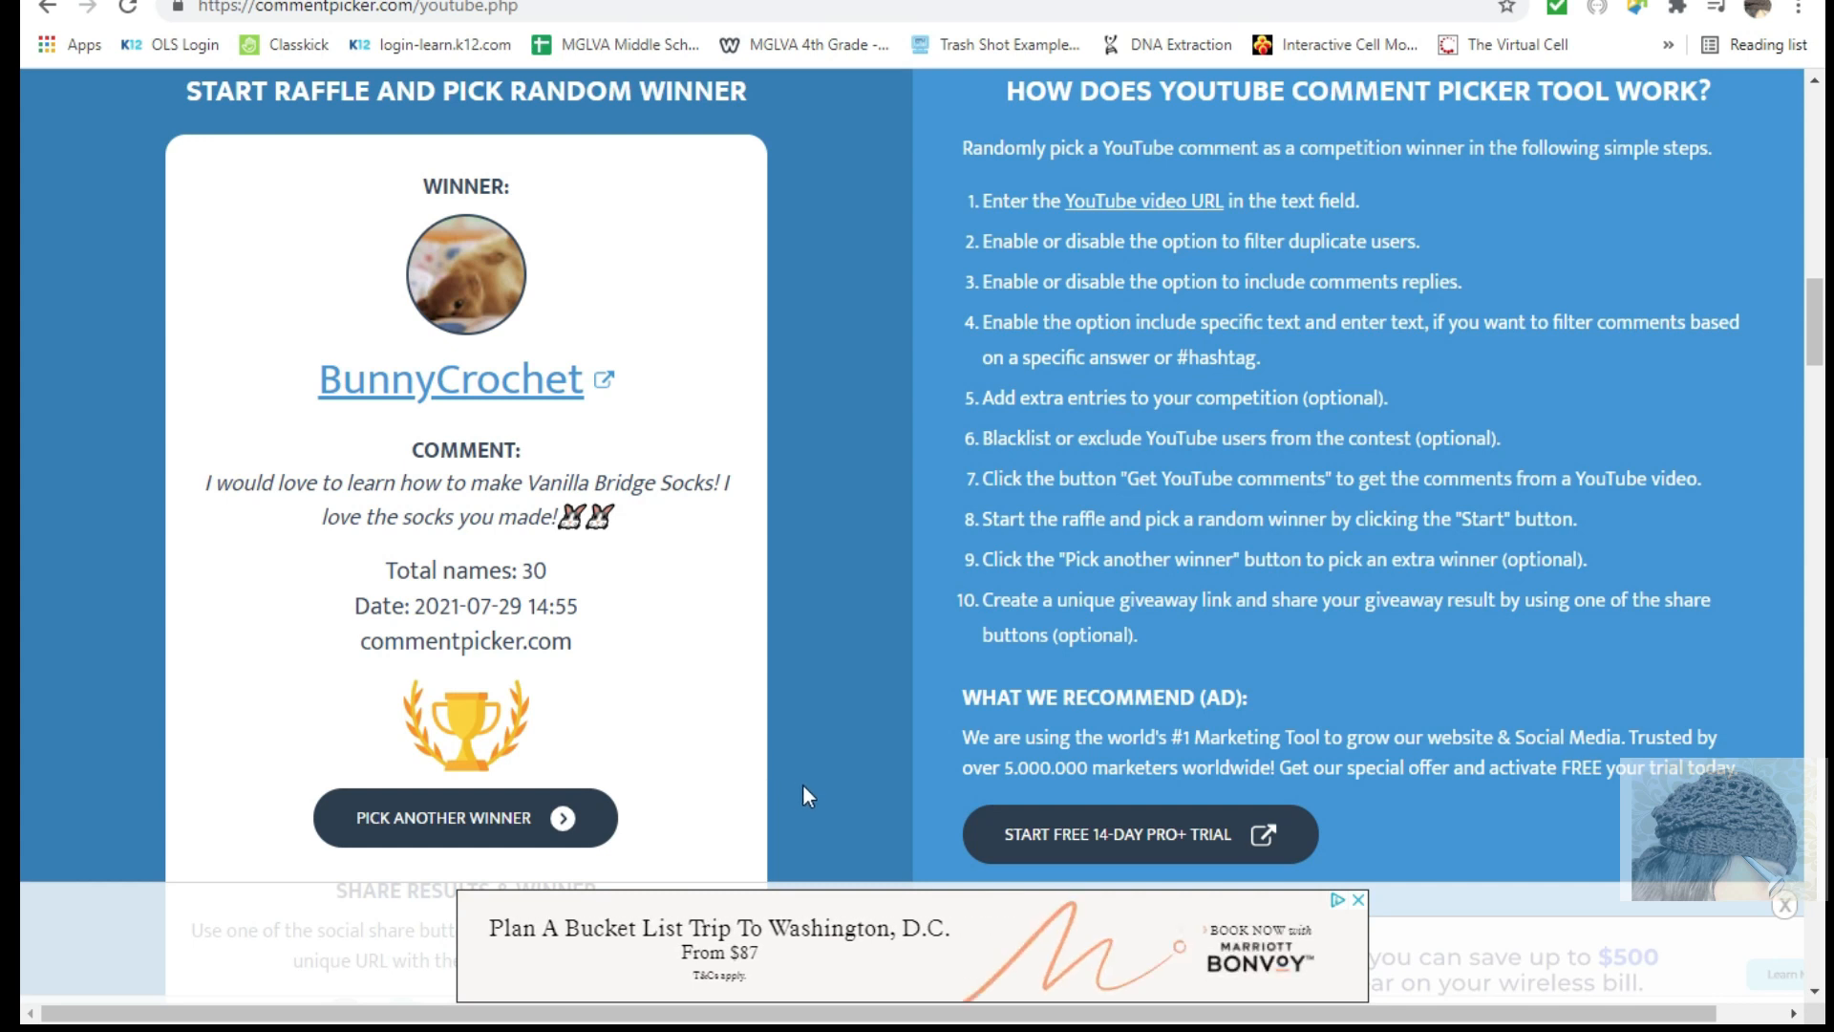
{"action": "left_click", "coordinate": [465, 818]}
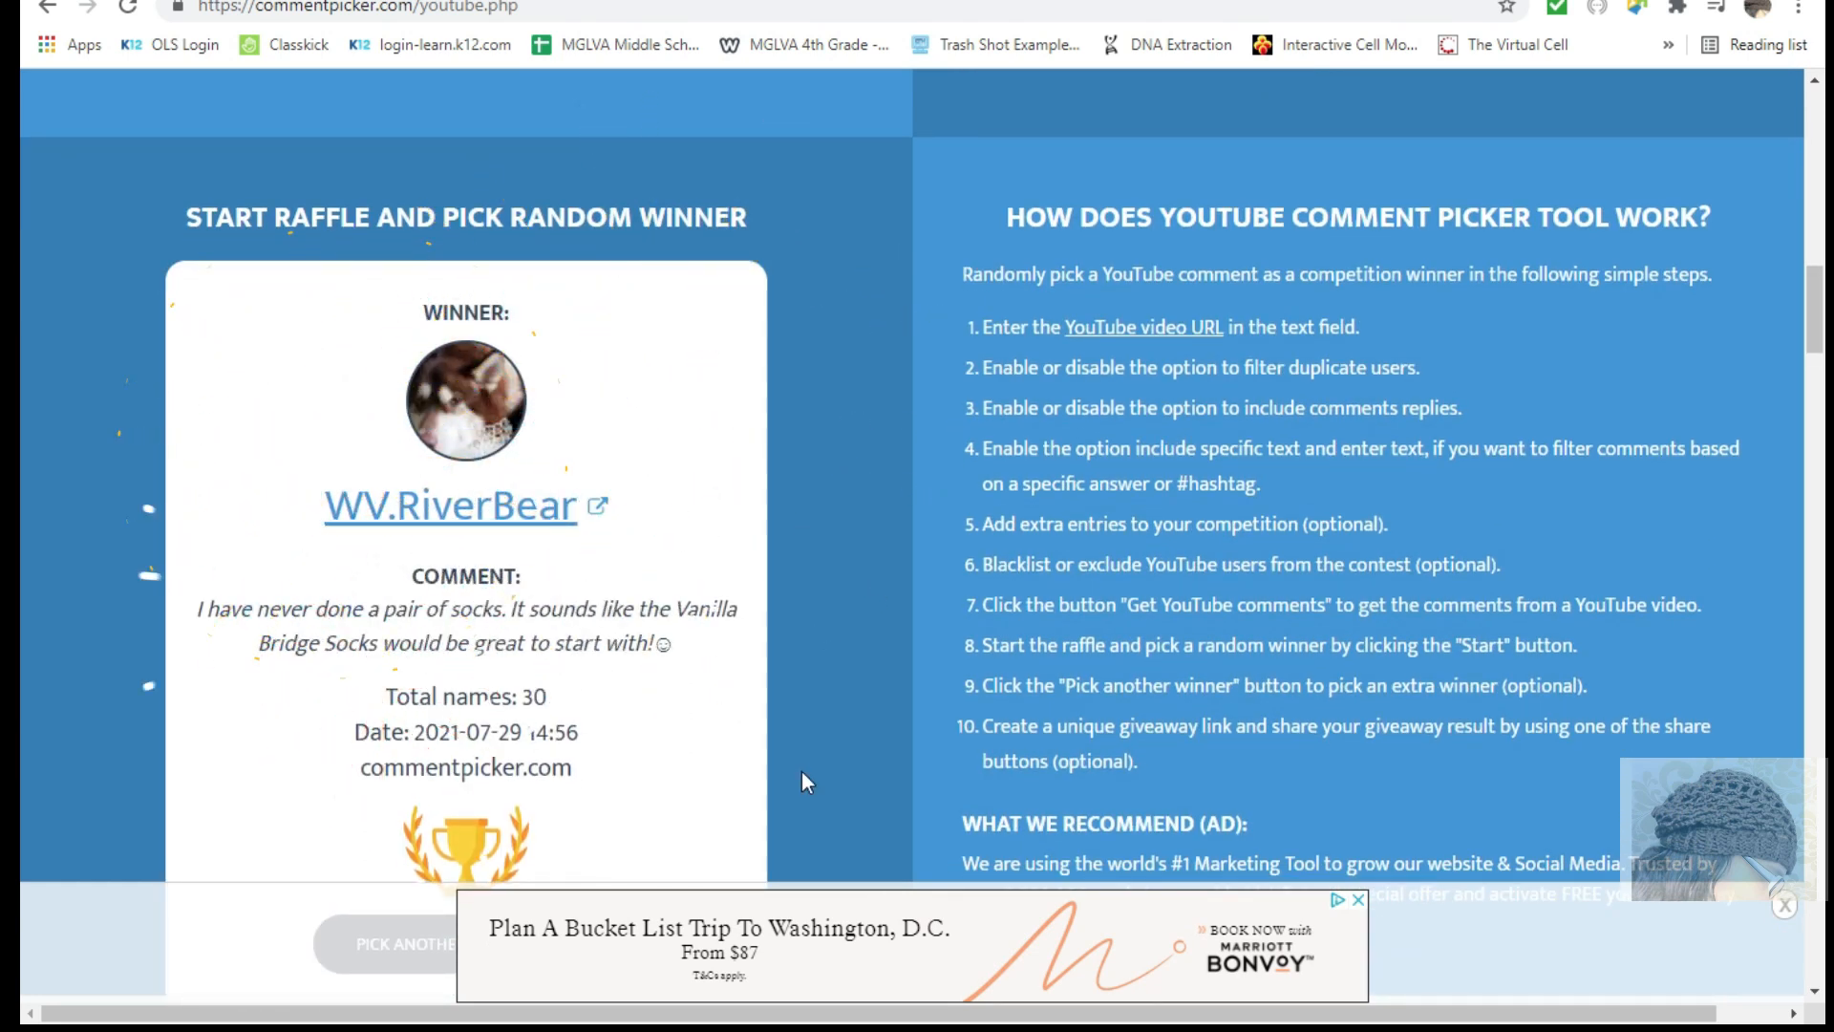
{"action": "mouse_move", "coordinate": [888, 813]}
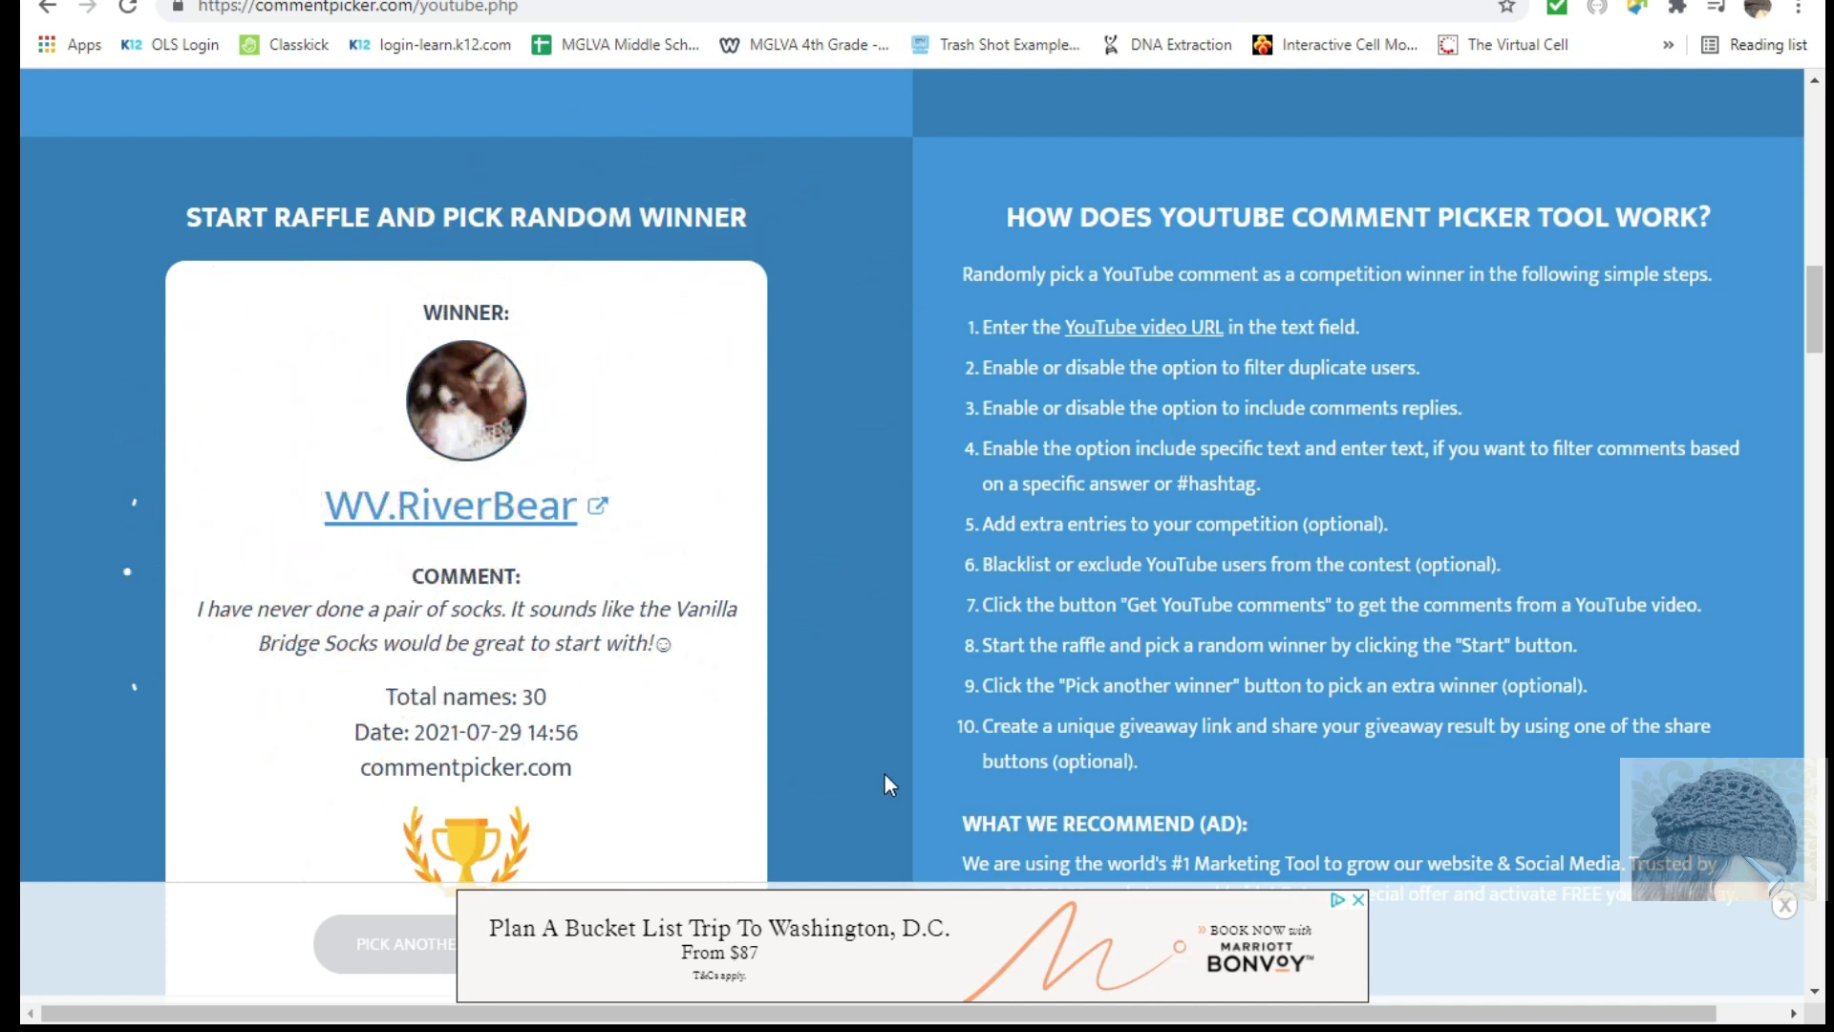